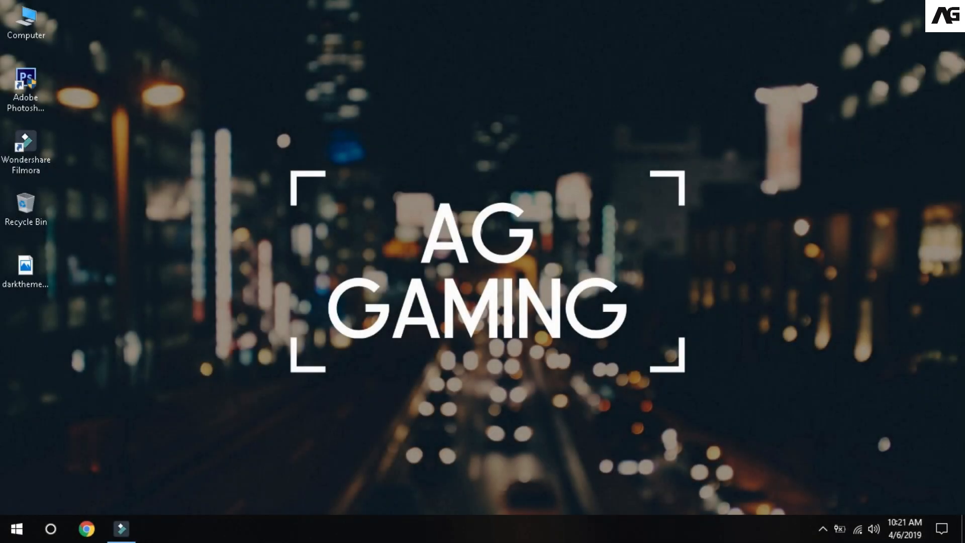
{"action": "mouse_move", "coordinate": [68, 436]}
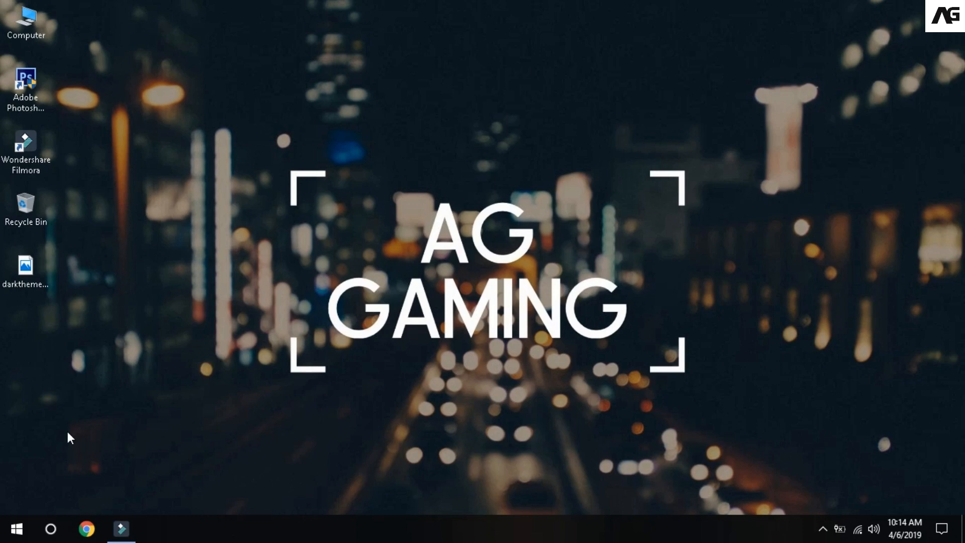
Go from the Start menu to Settings, Personalization, then the Colors page.
{"action": "left_click", "coordinate": [16, 528]}
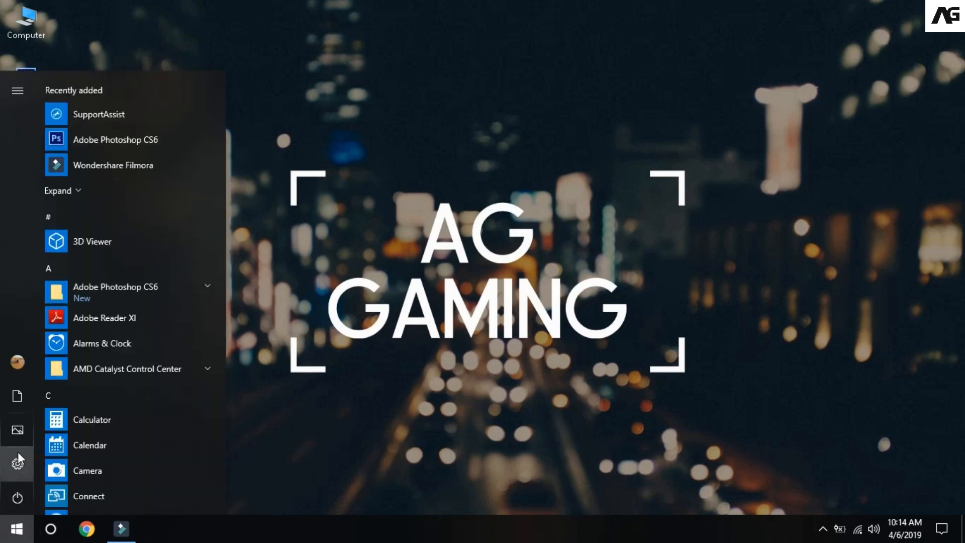
{"action": "left_click", "coordinate": [17, 462]}
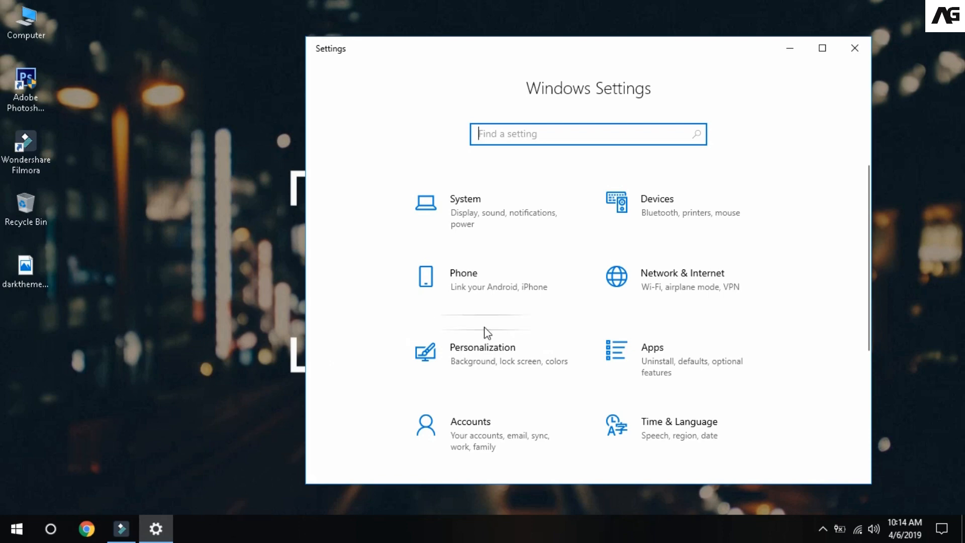
{"action": "left_click", "coordinate": [492, 359]}
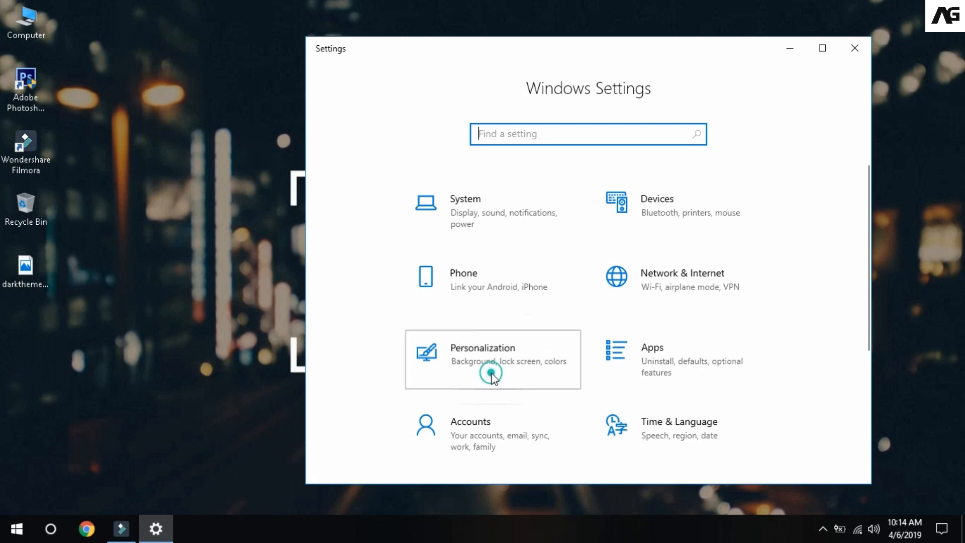
{"action": "left_click", "coordinate": [493, 359]}
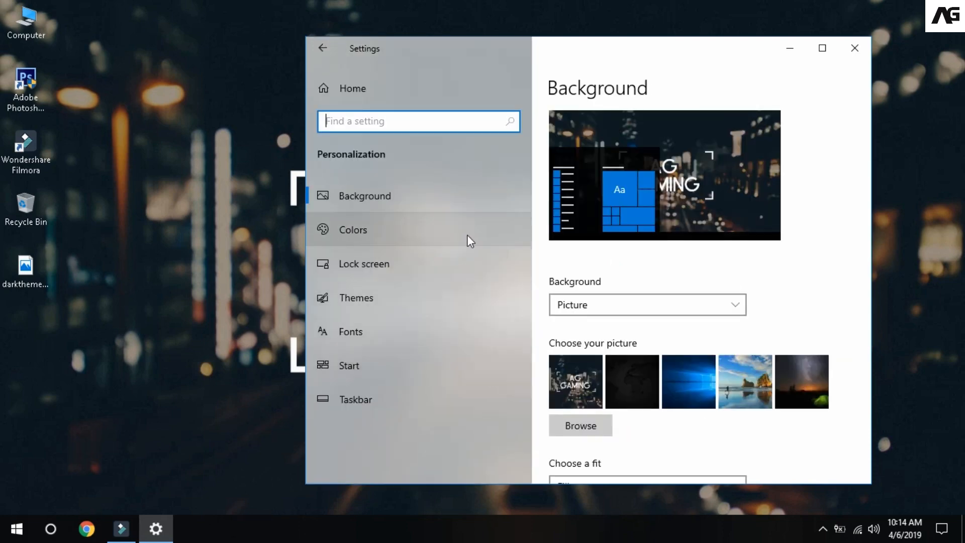
{"action": "left_click", "coordinate": [353, 229]}
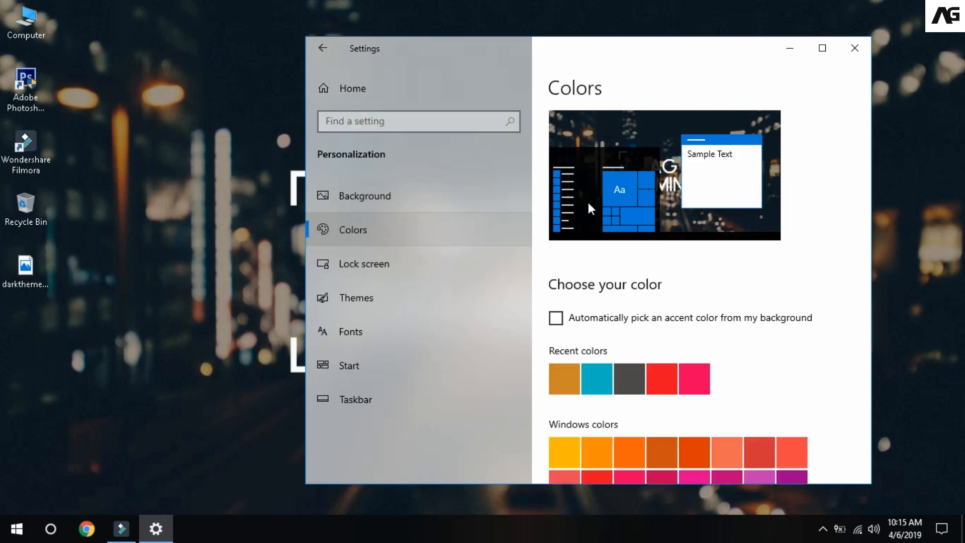
Set 'Choose your default app mode' to Dark on the Colors page.
{"action": "scroll", "scroll_direction": "down", "scroll_amount": 3}
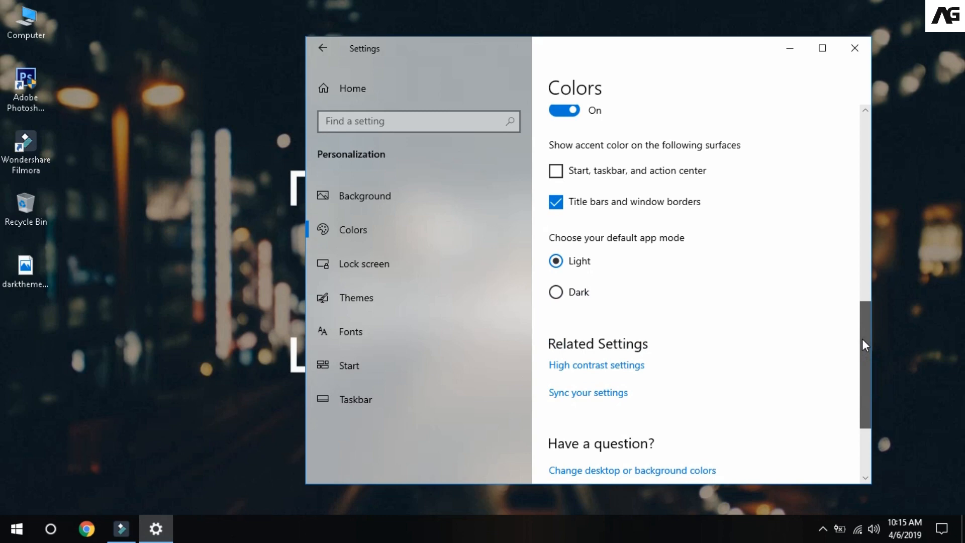
{"action": "scroll", "scroll_direction": "down", "scroll_amount": 3}
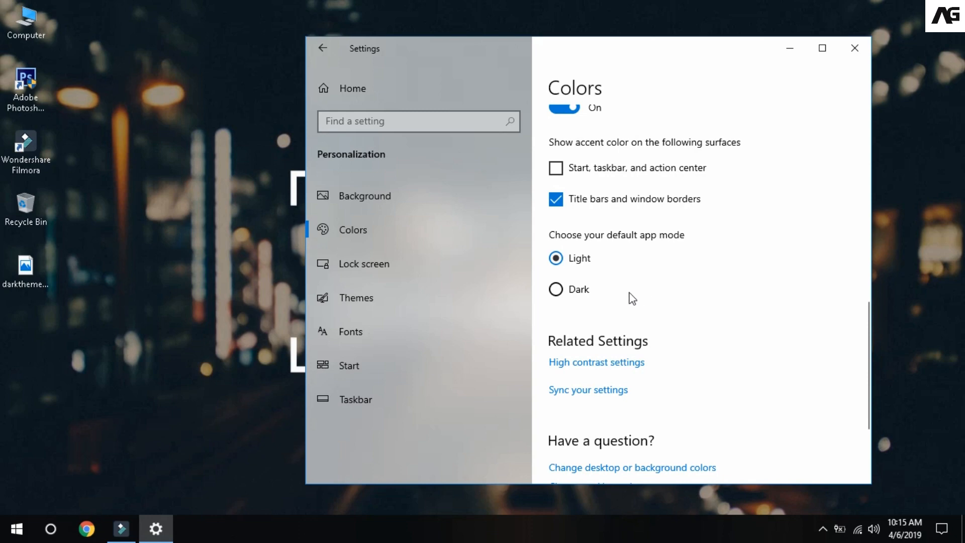
{"action": "mouse_move", "coordinate": [578, 293]}
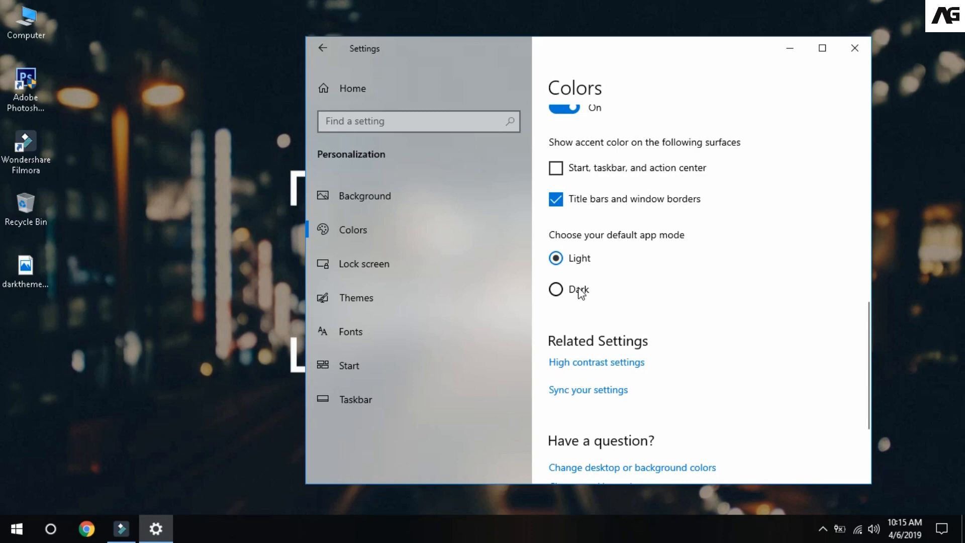
{"action": "left_click", "coordinate": [556, 289]}
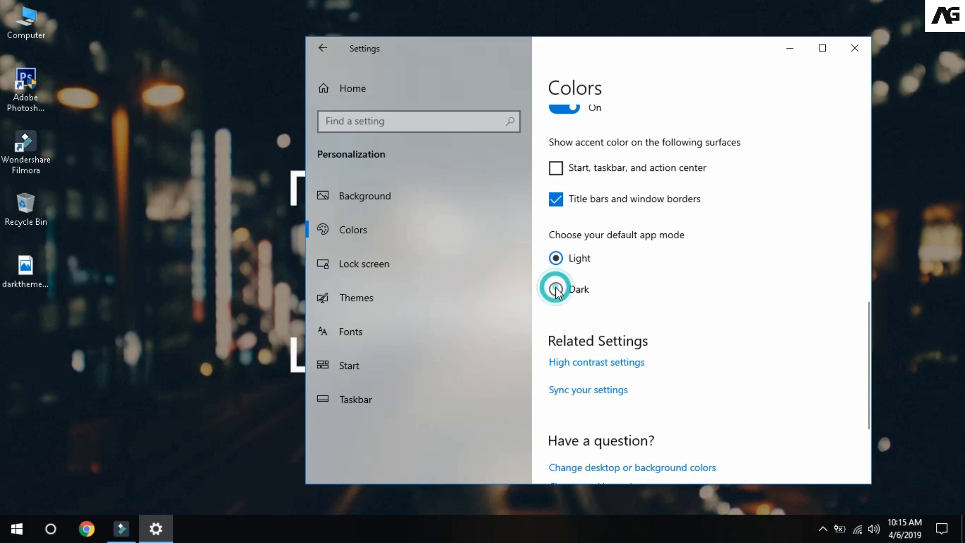
{"action": "left_click", "coordinate": [555, 289]}
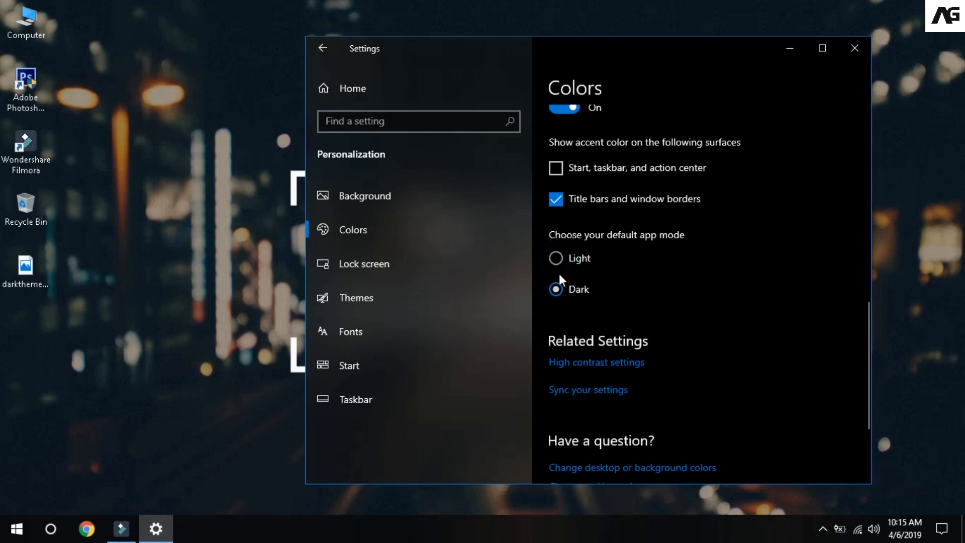